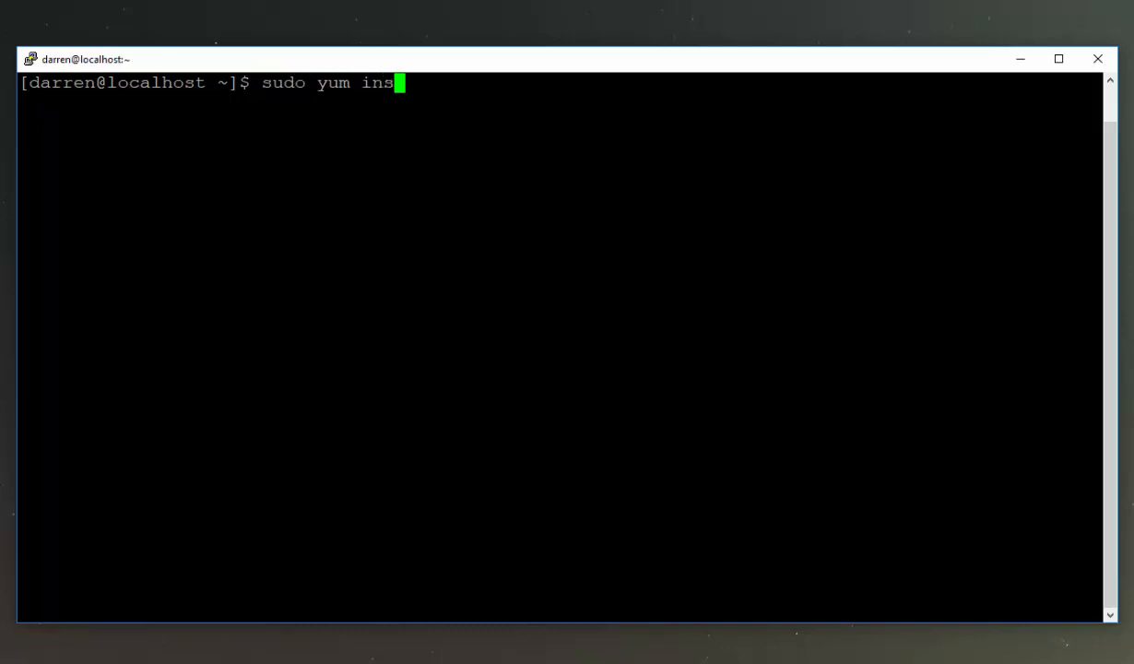
Install epel-release with sudo yum, giving the sudo password and confirming with y.
{"action": "type", "text": "tall e"}
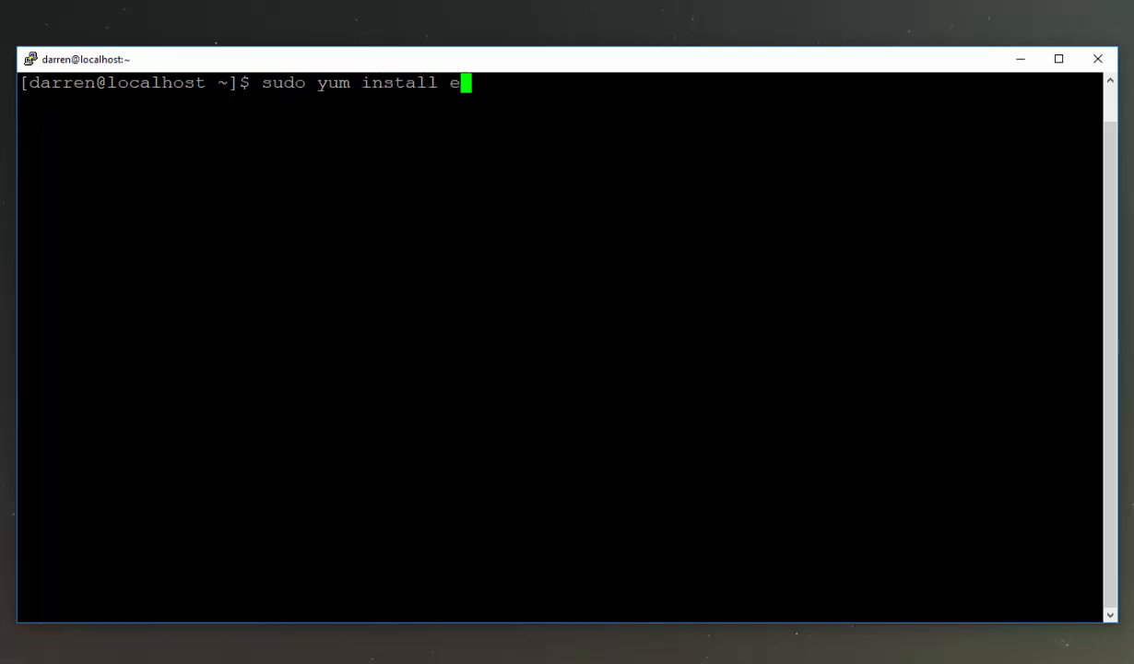
{"action": "type", "text": "pel-re"}
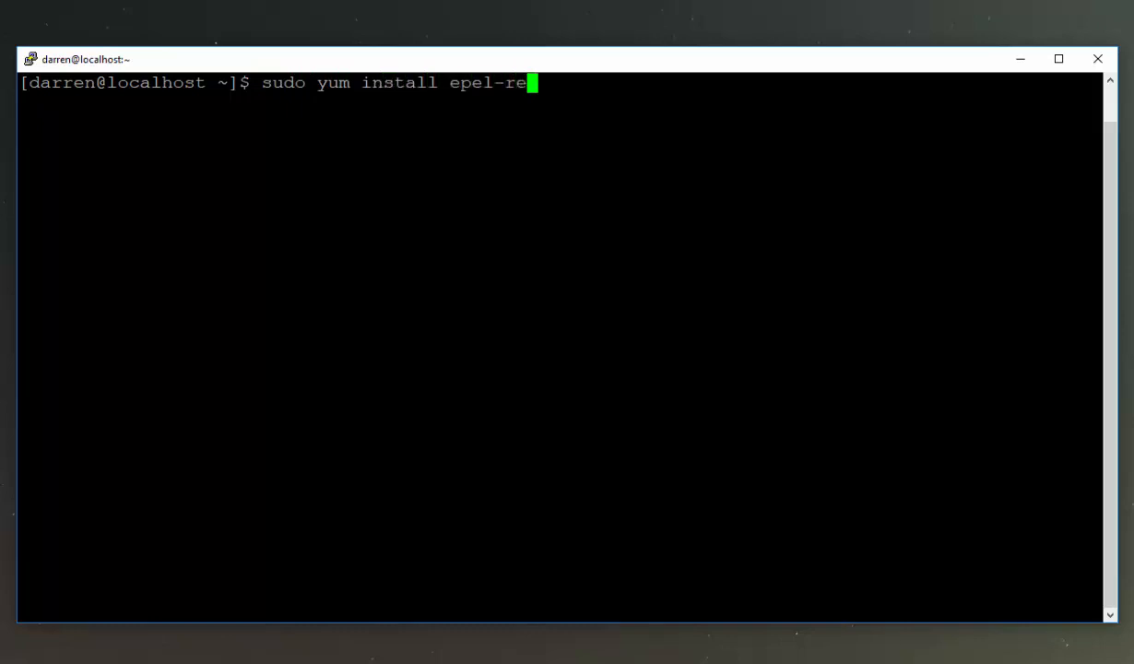
{"action": "type", "text": "lease"}
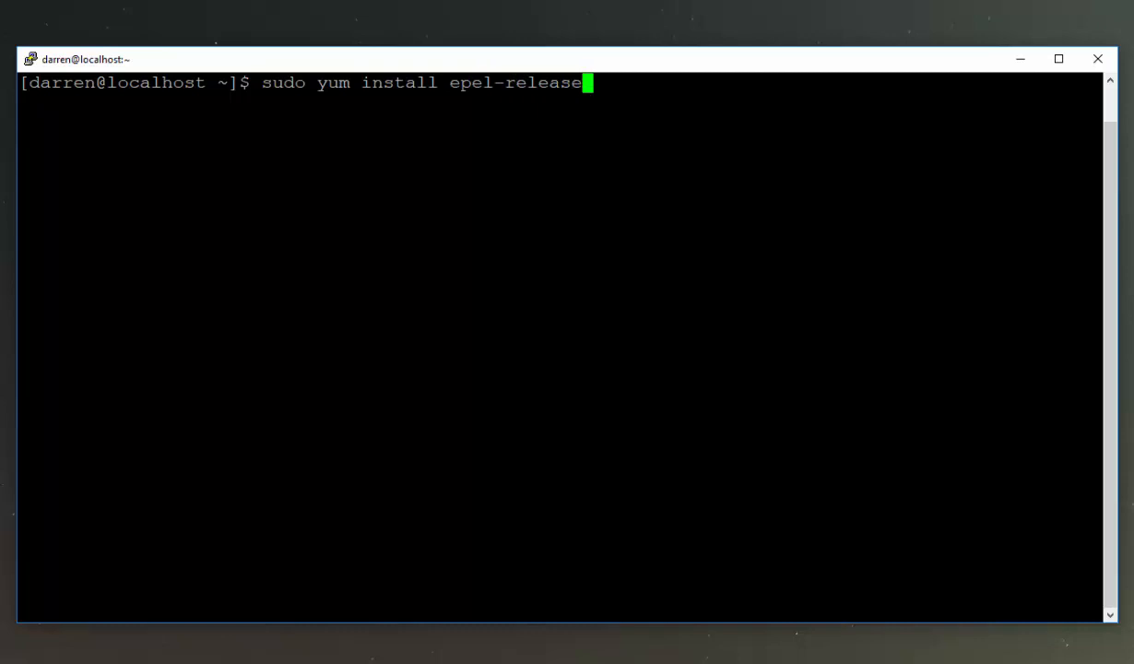
{"action": "key", "text": "Return"}
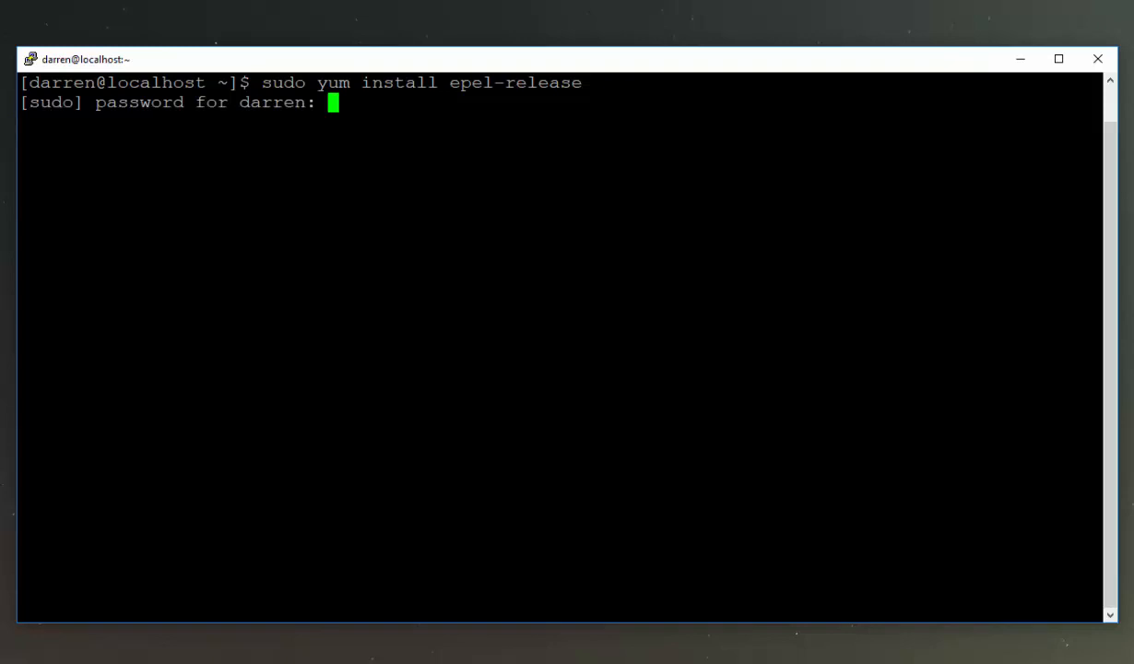
{"action": "key", "text": "Return"}
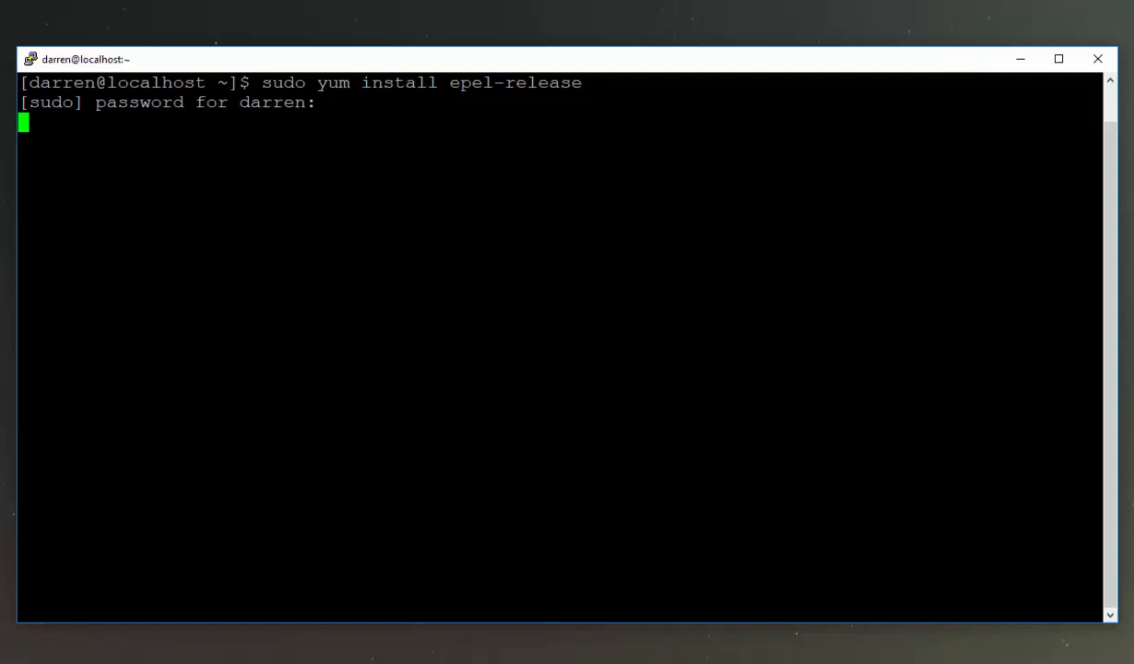
{"action": "key", "text": "Return"}
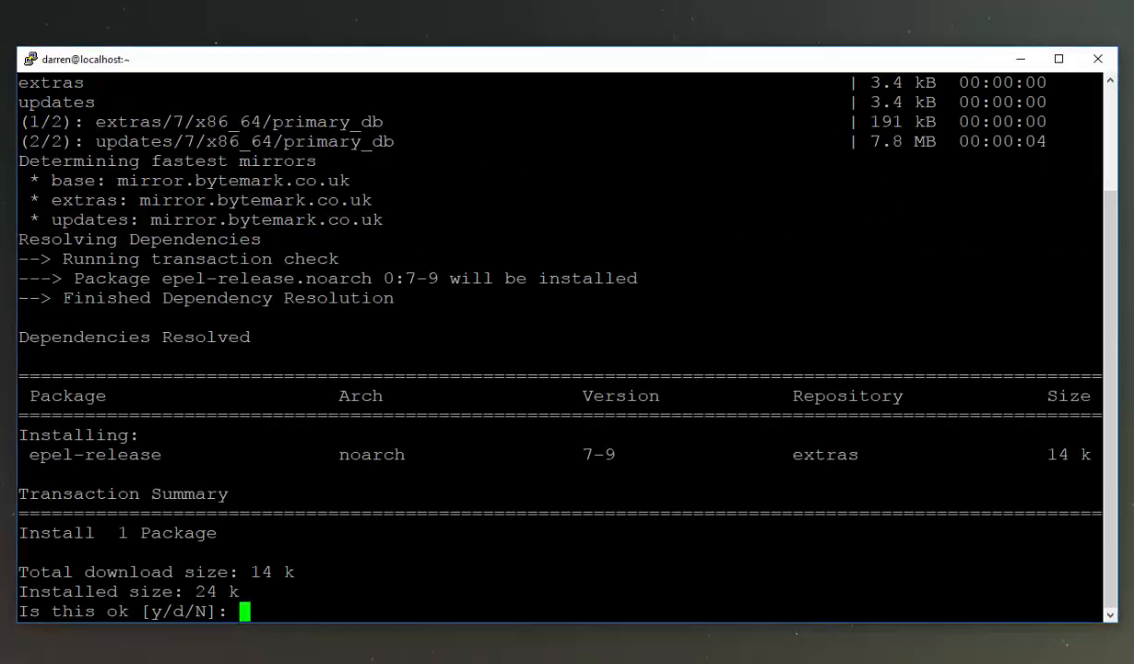
{"action": "type", "text": "y"}
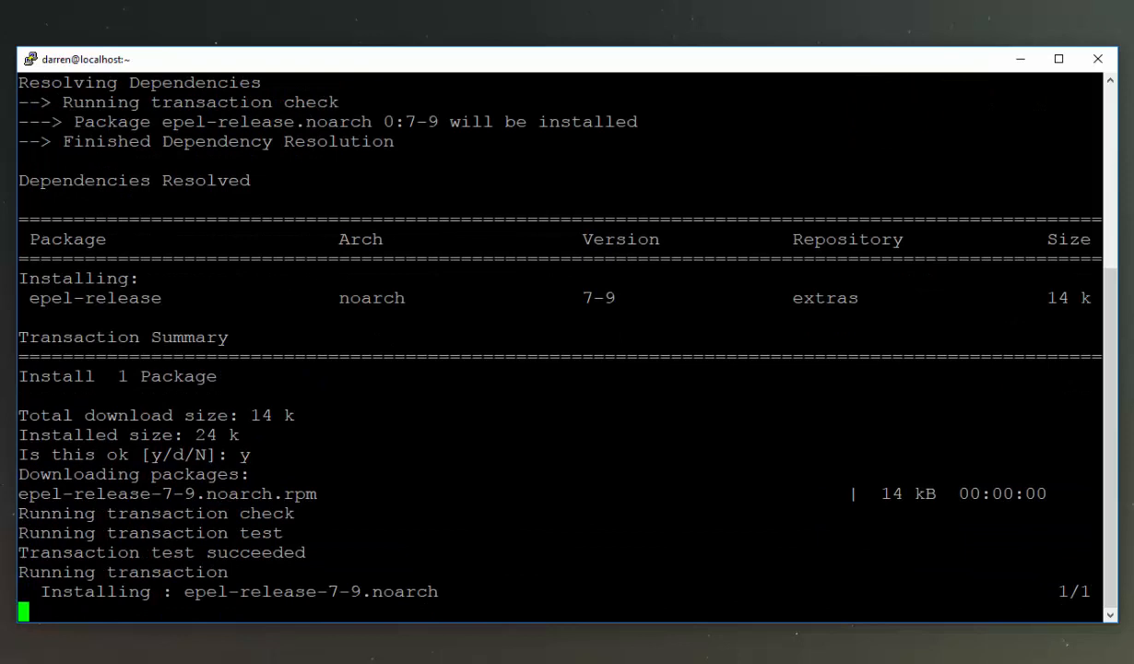
{"action": "scroll", "scroll_direction": "down", "scroll_amount": 3}
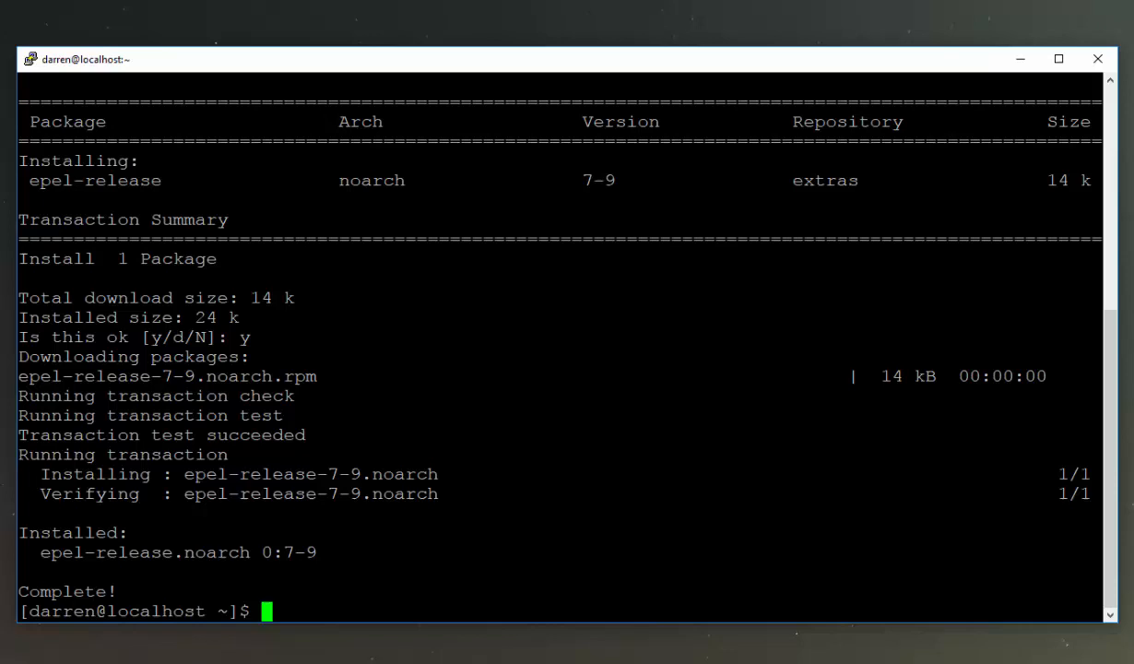
Run sudo yum install for httpd, mod_ssl and python2-certbot-apache.
{"action": "type", "text": "sudo"}
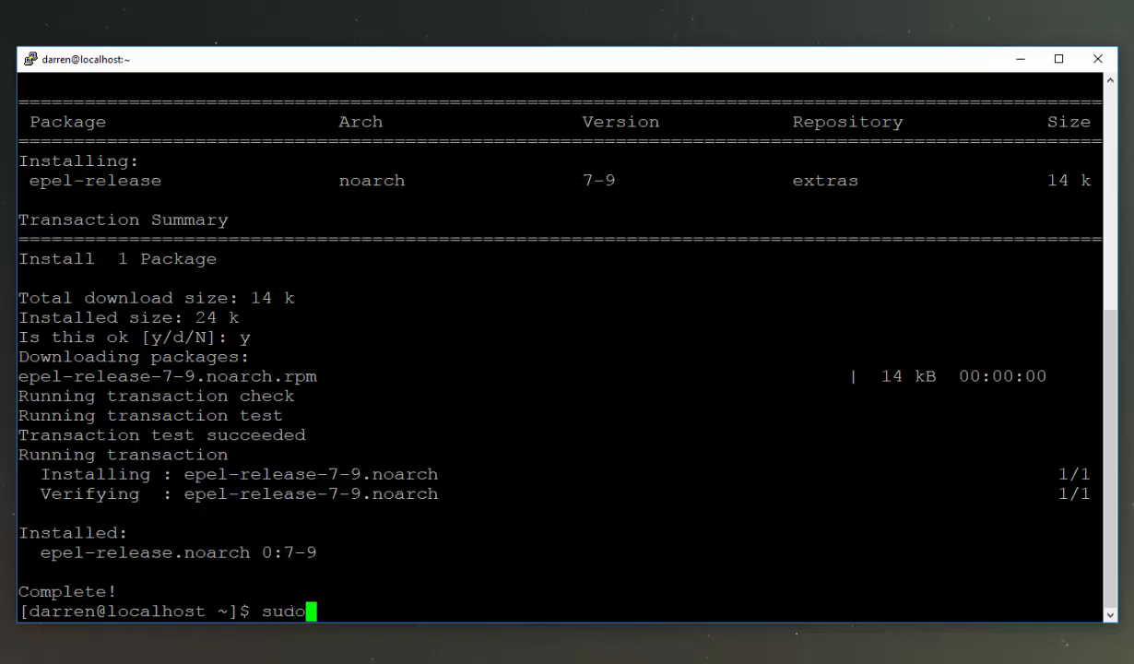
{"action": "type", "text": "yum i"}
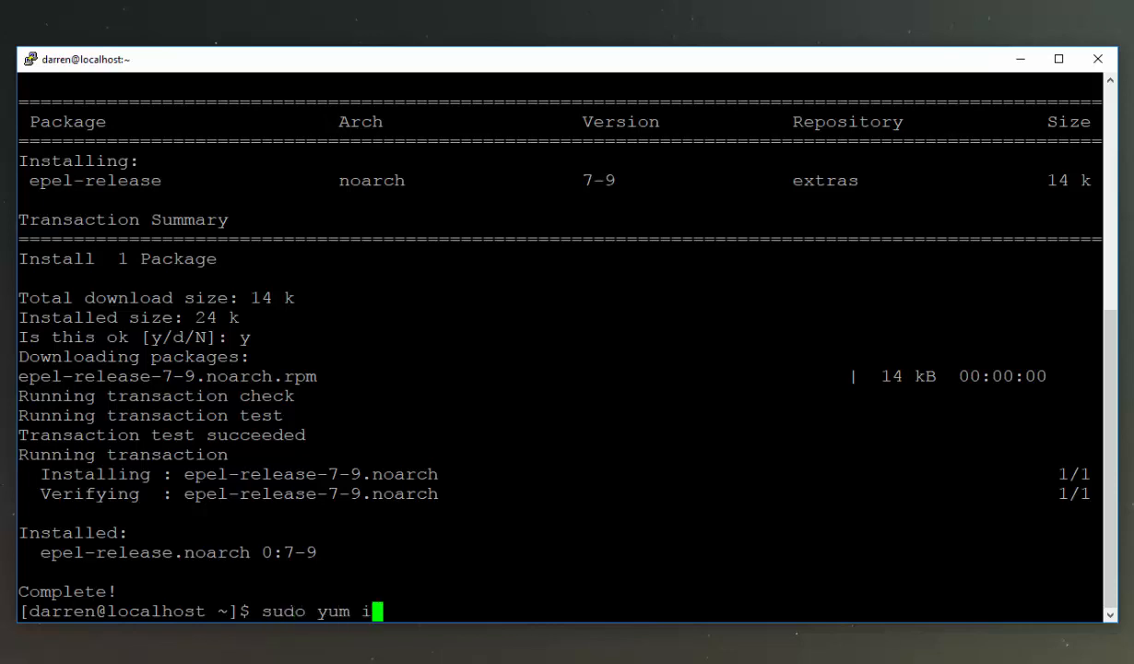
{"action": "type", "text": "nstall"}
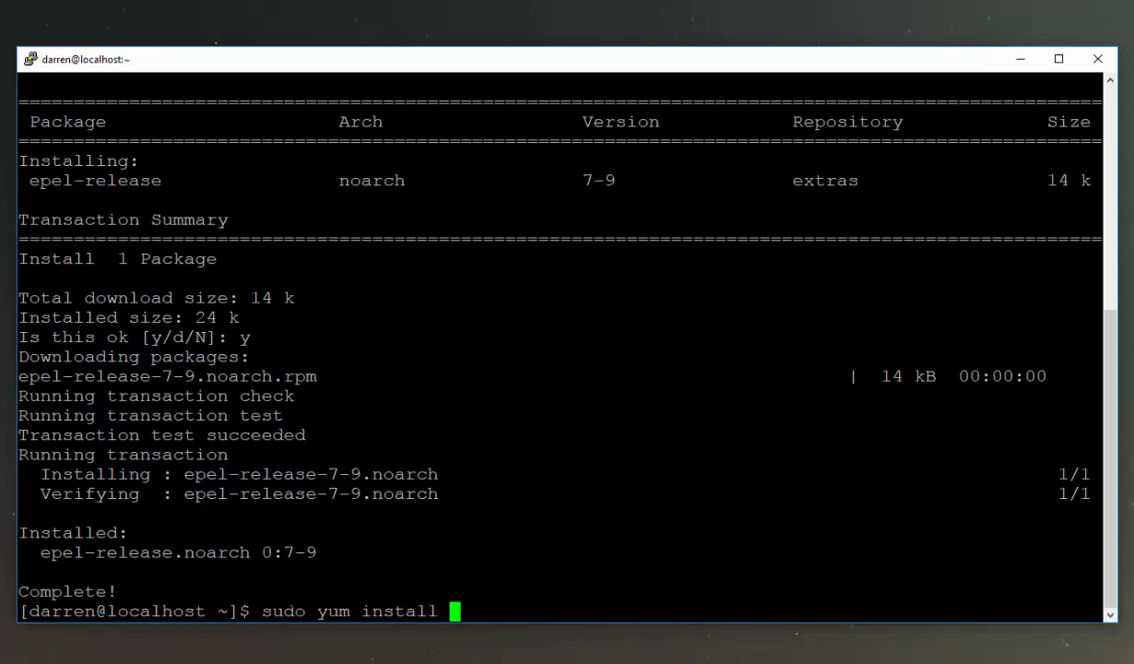
{"action": "type", "text": "htt"}
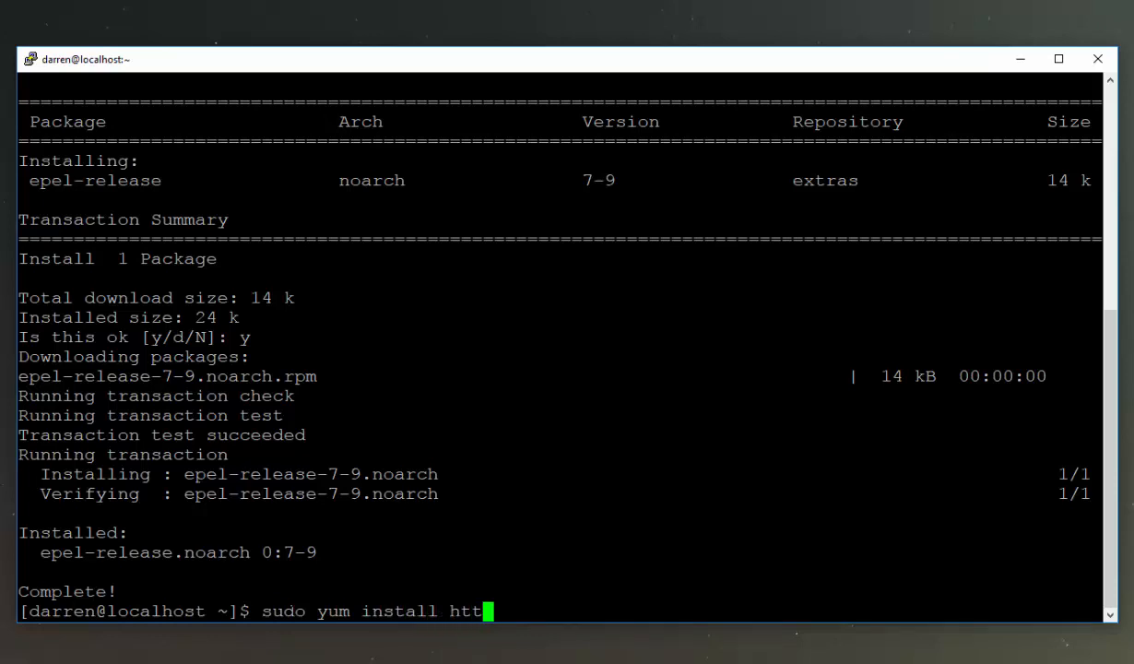
{"action": "type", "text": "pd"}
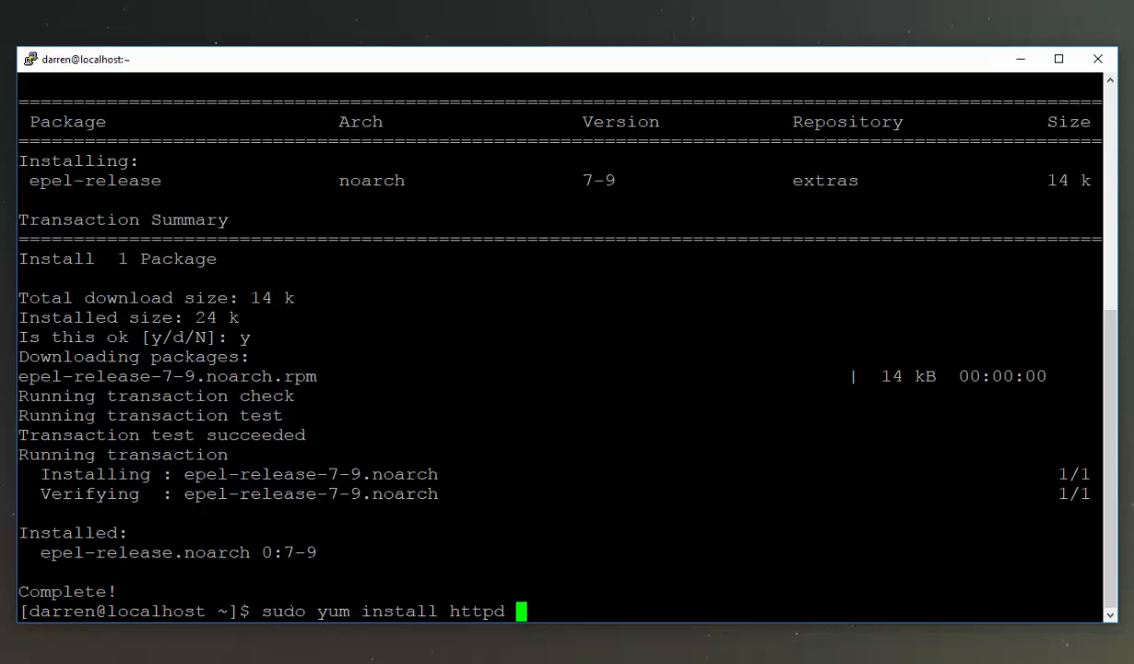
{"action": "type", "text": "mod_"}
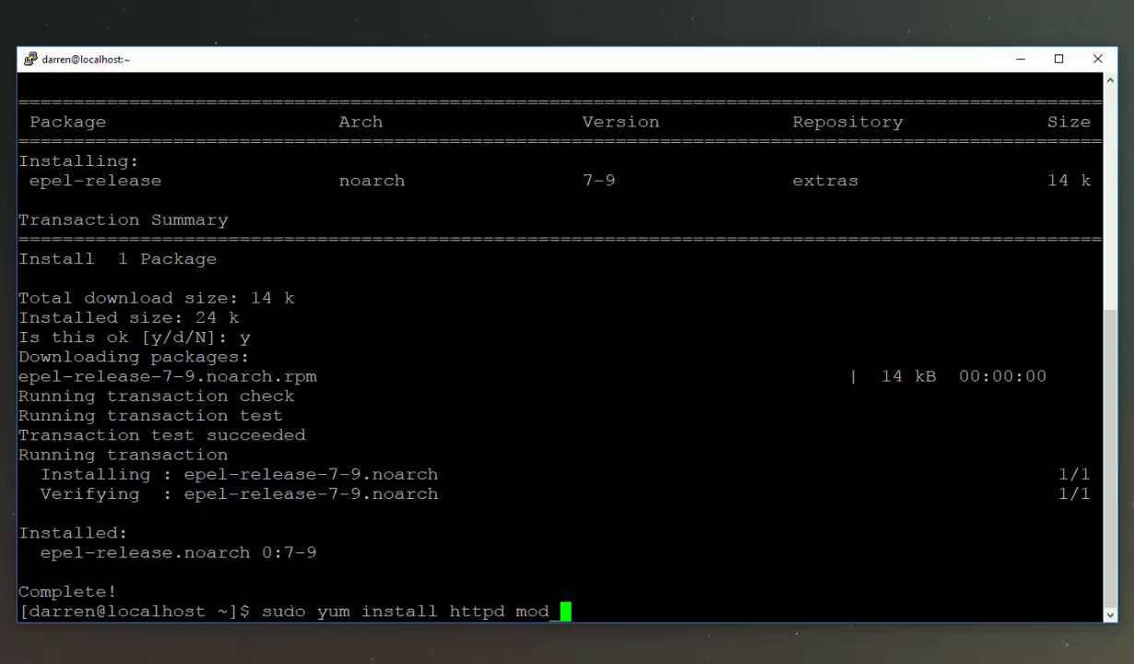
{"action": "type", "text": "ss"}
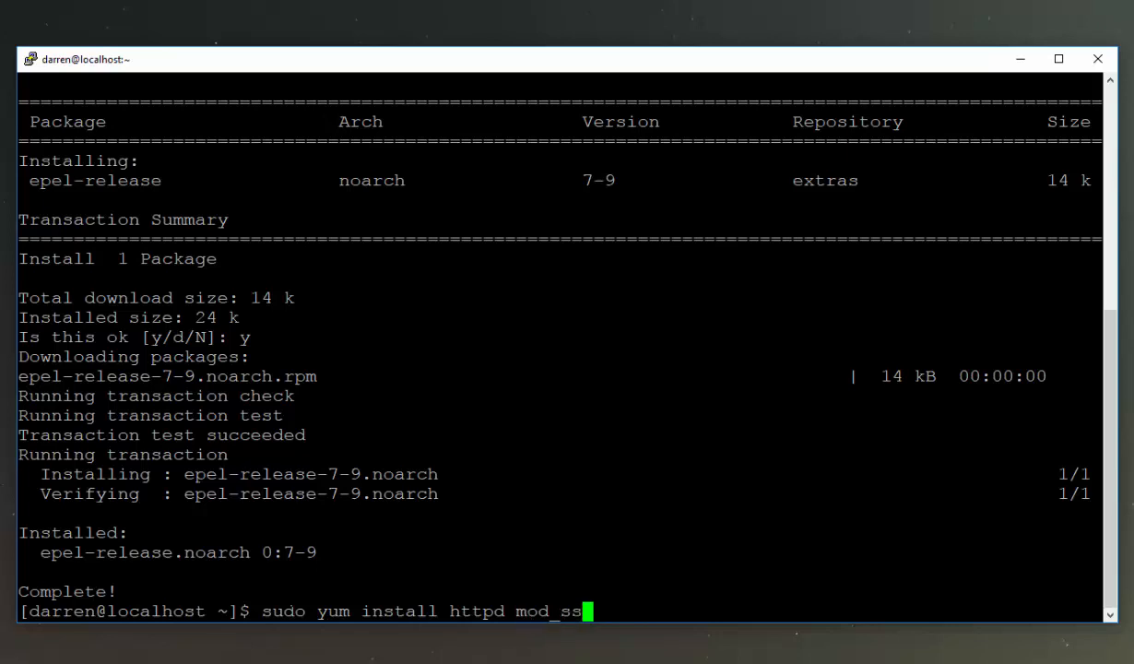
{"action": "type", "text": "pyt"}
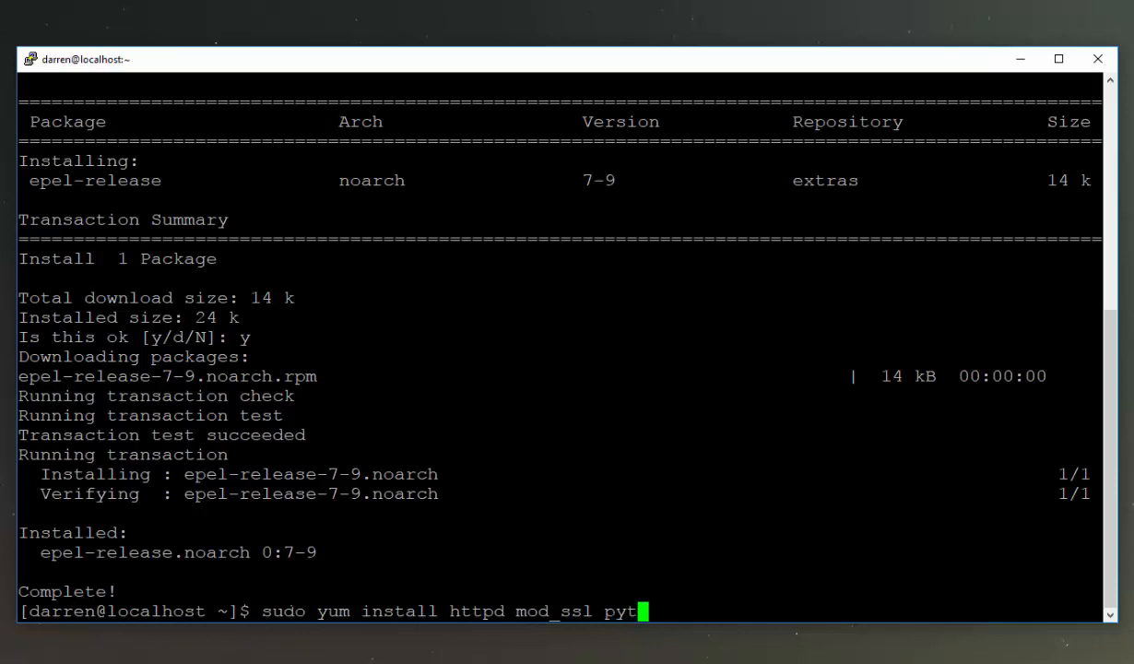
{"action": "type", "text": "hon"}
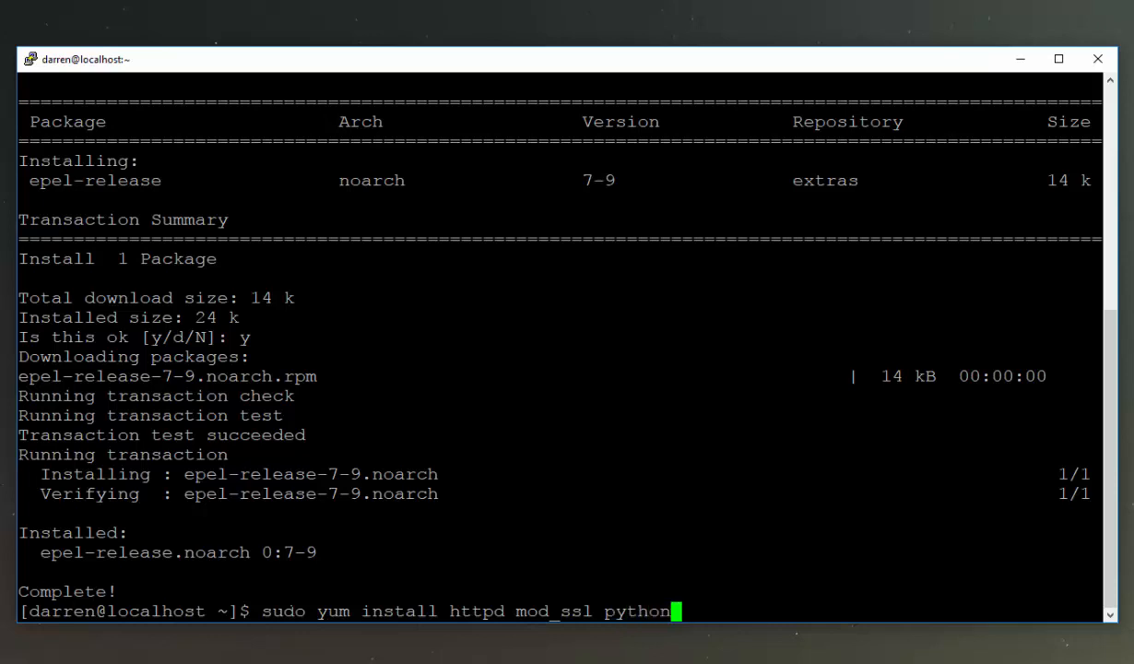
{"action": "type", "text": "-c"}
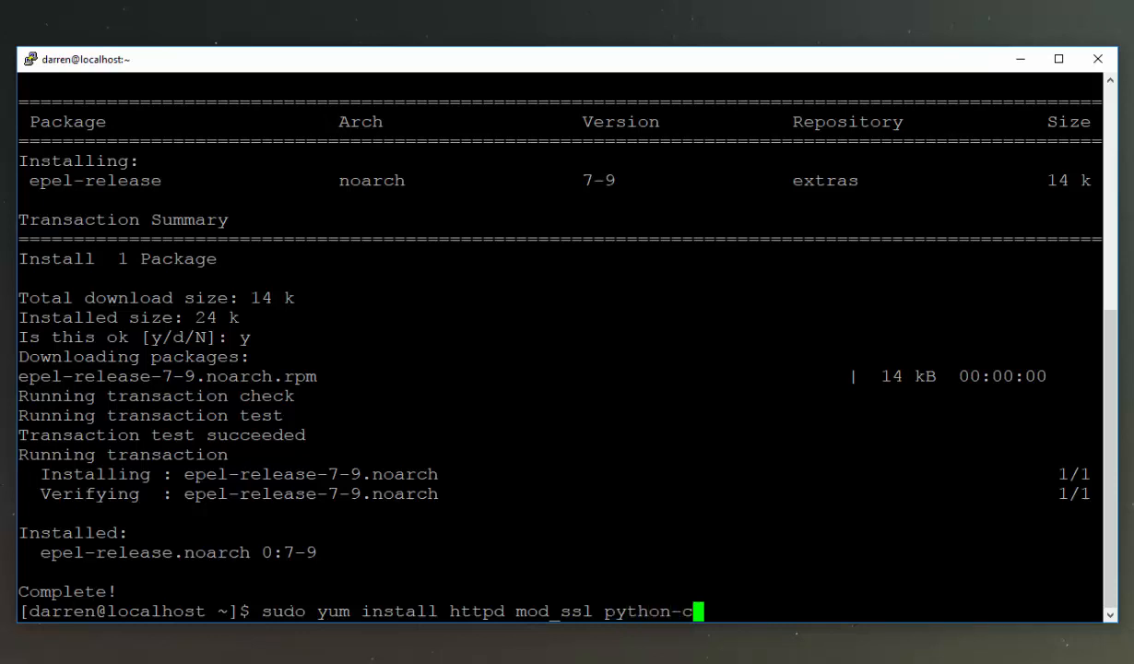
{"action": "type", "text": "ertbo"}
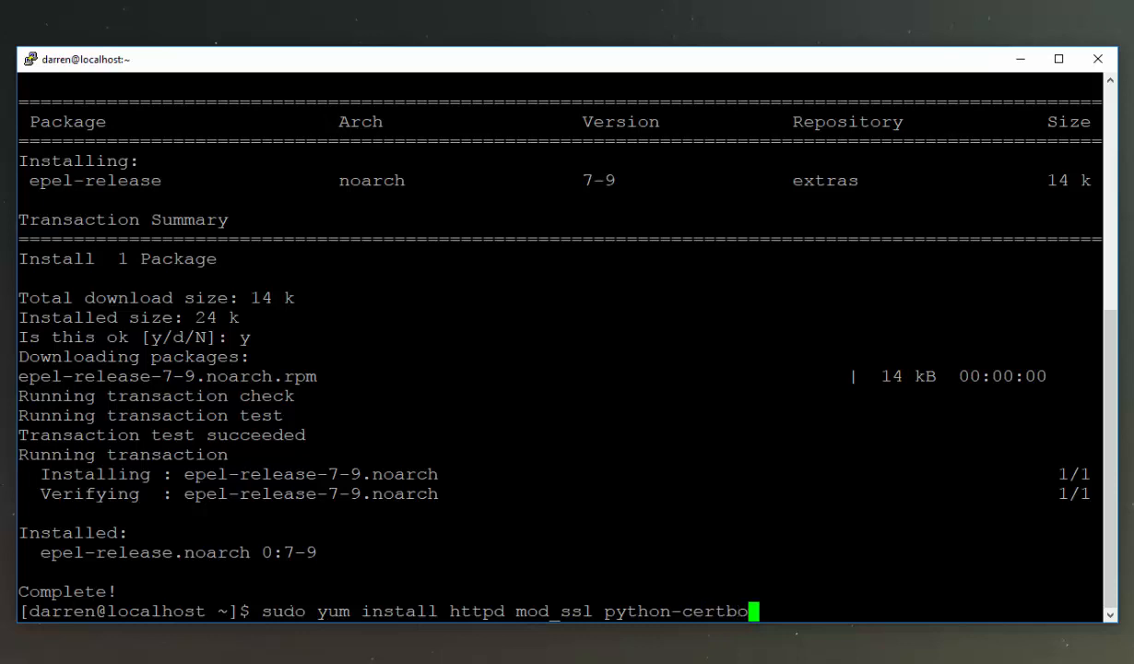
{"action": "type", "text": "-apache"}
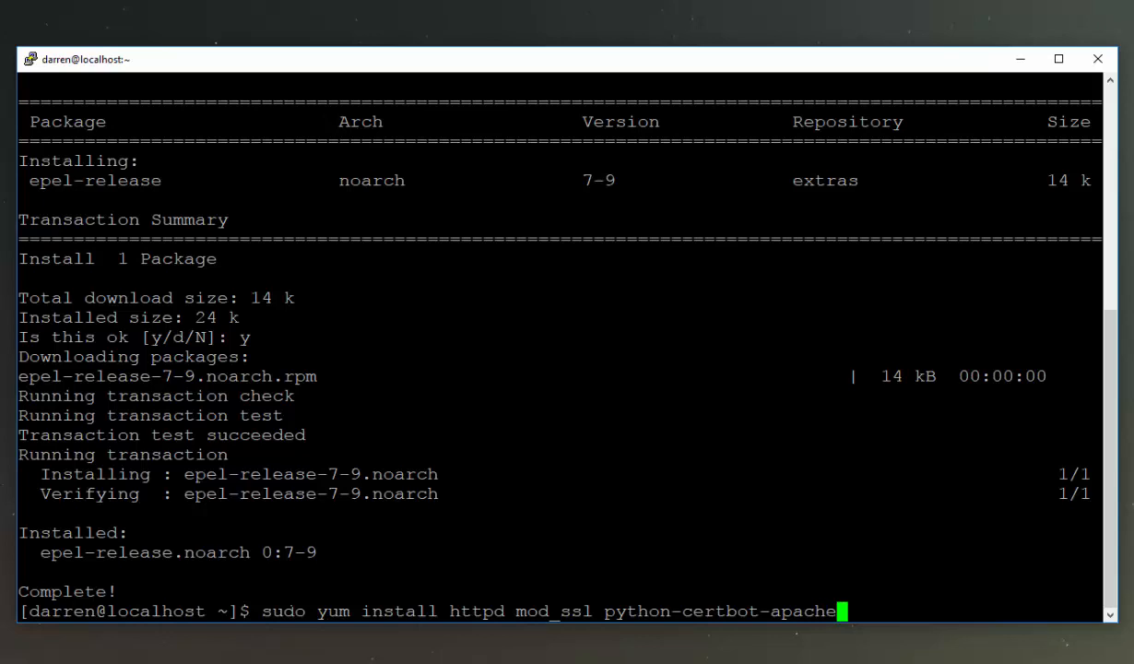
{"action": "key", "text": "Return"}
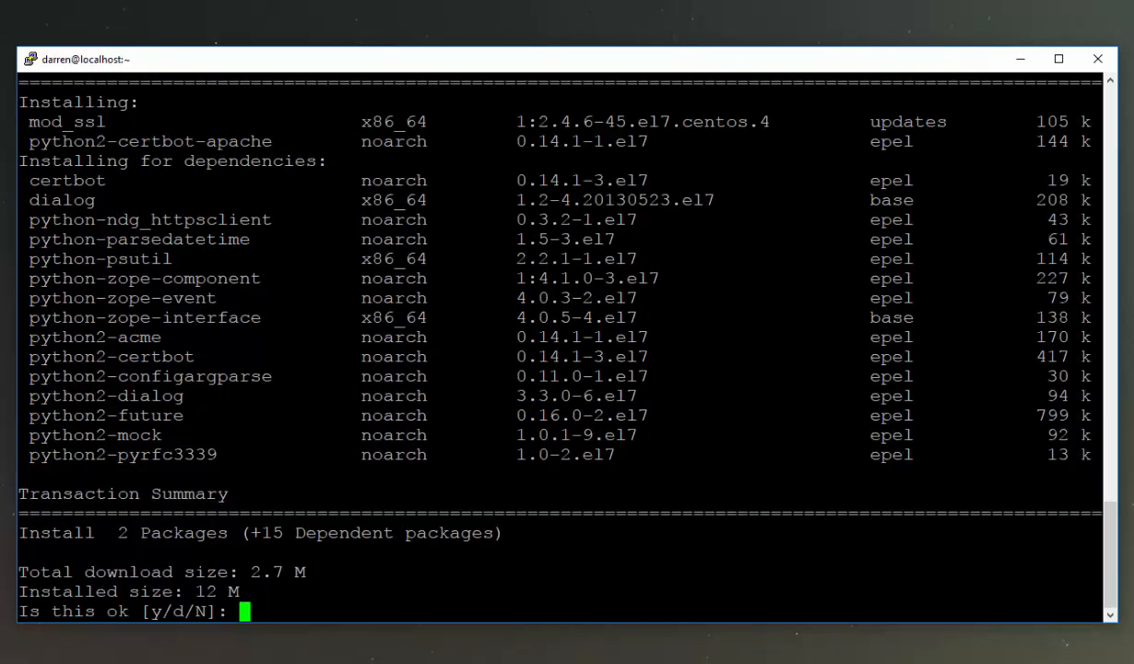
Accept the package list and EPEL GPG key import with y, then begin clearing the screen.
{"action": "type", "text": "y"}
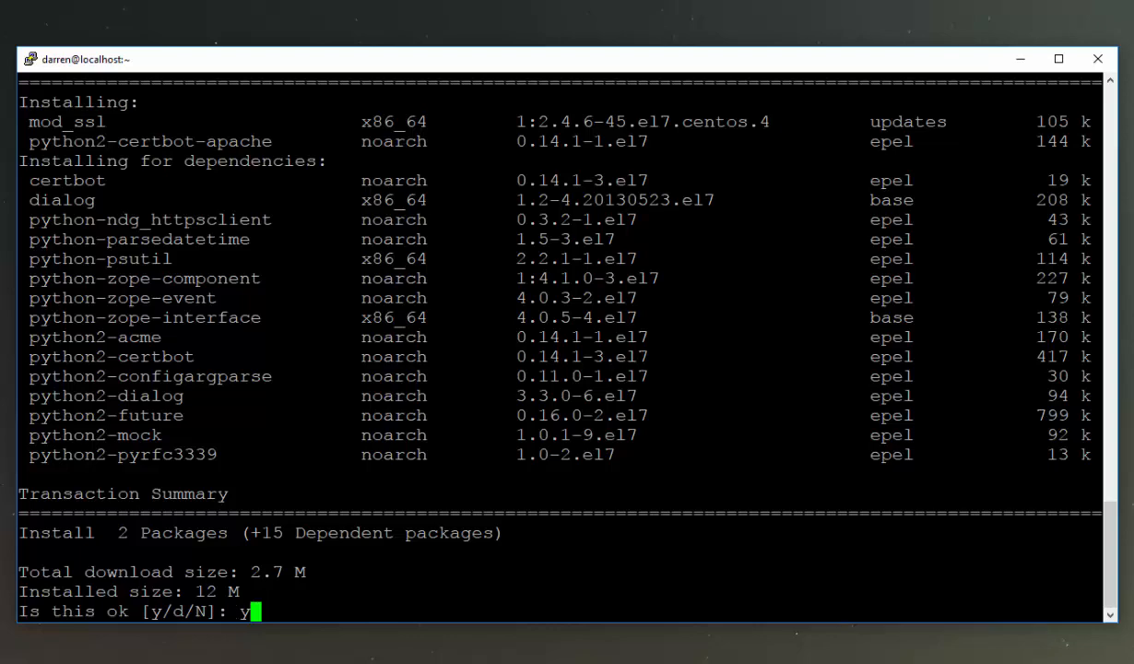
{"action": "key", "text": "Return"}
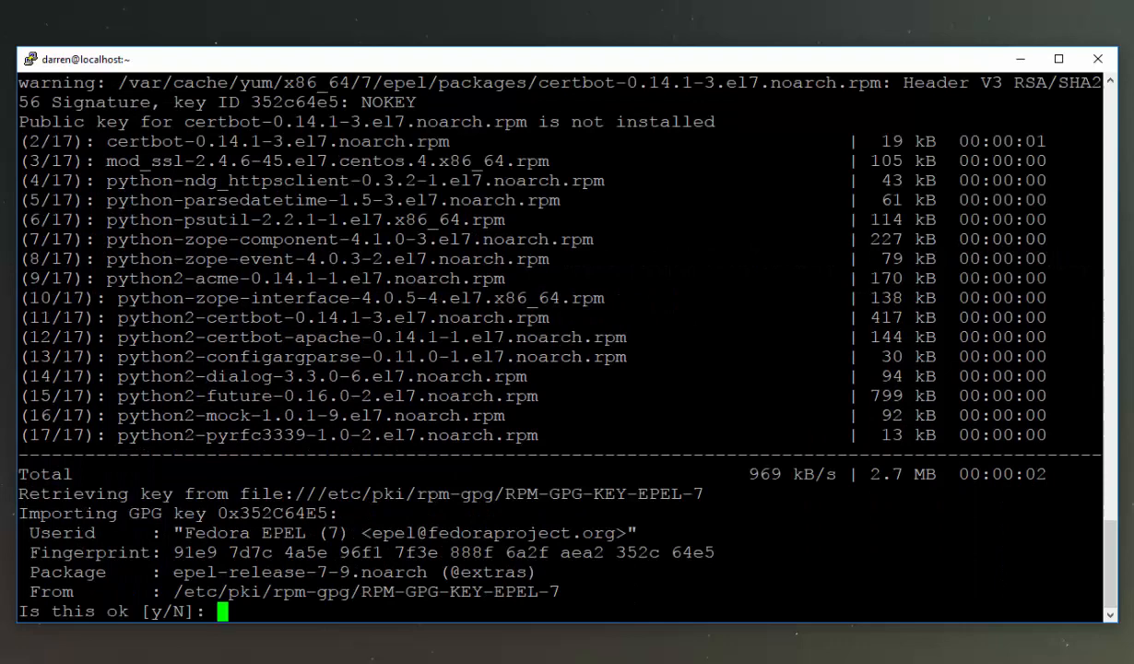
{"action": "type", "text": "y"}
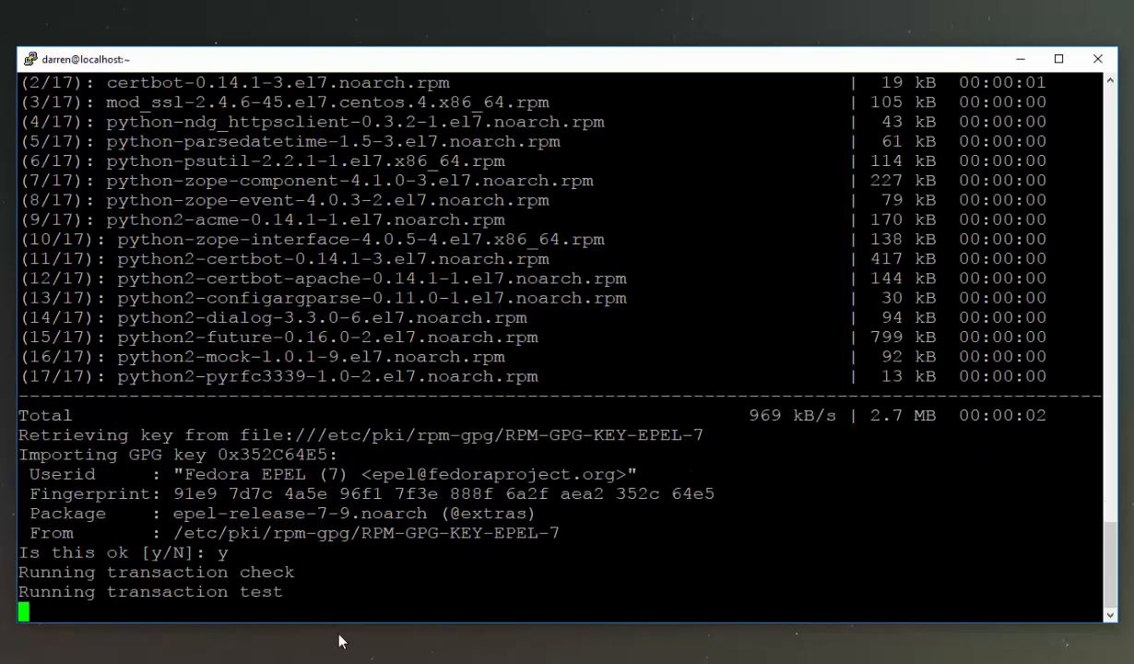
{"action": "mouse_move", "coordinate": [339, 640]}
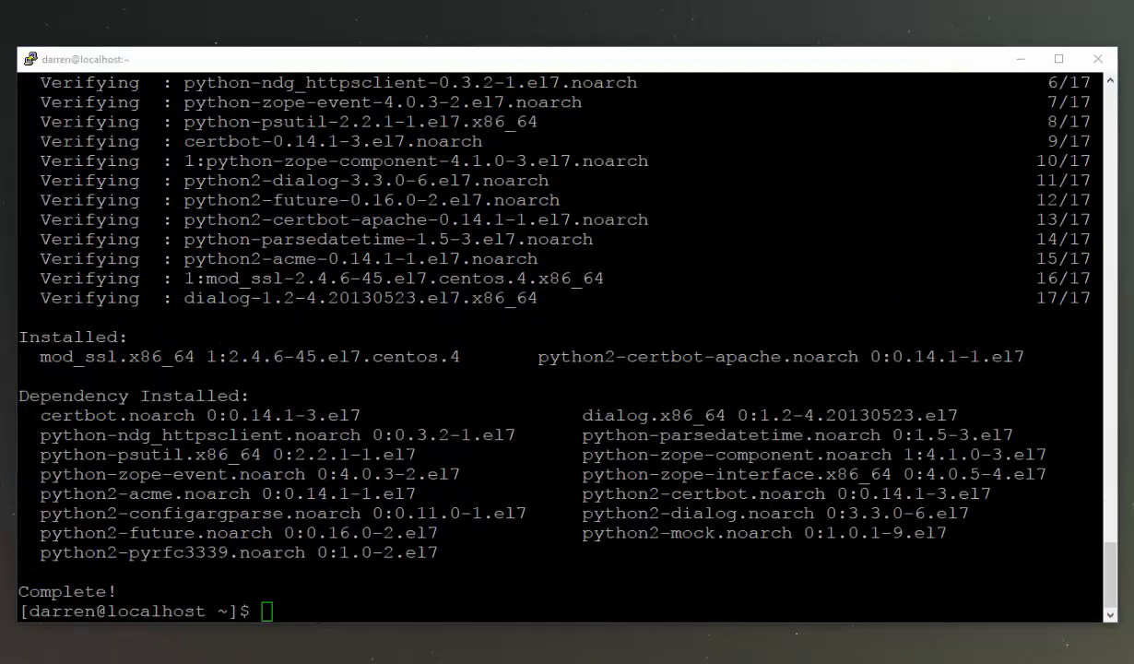
{"action": "type", "text": "cle"}
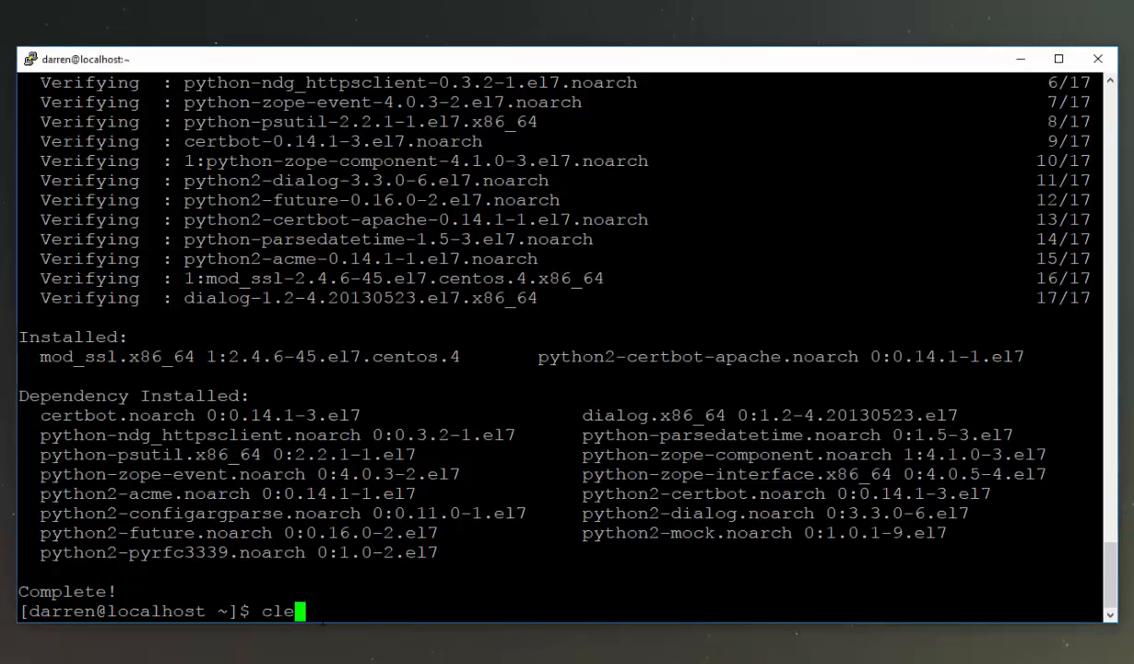
Clear the terminal and view test.darrenoneill.eu's plain HTTP test page in Firefox.
{"action": "type", "text": "ar"}
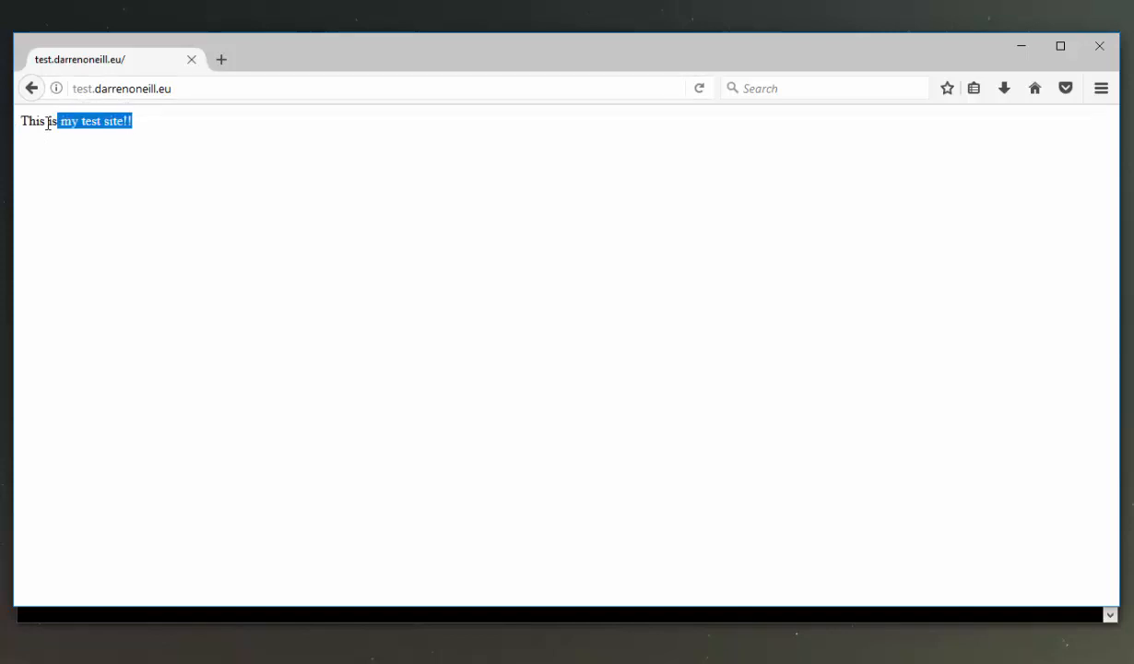
{"action": "left_click", "coordinate": [120, 87]}
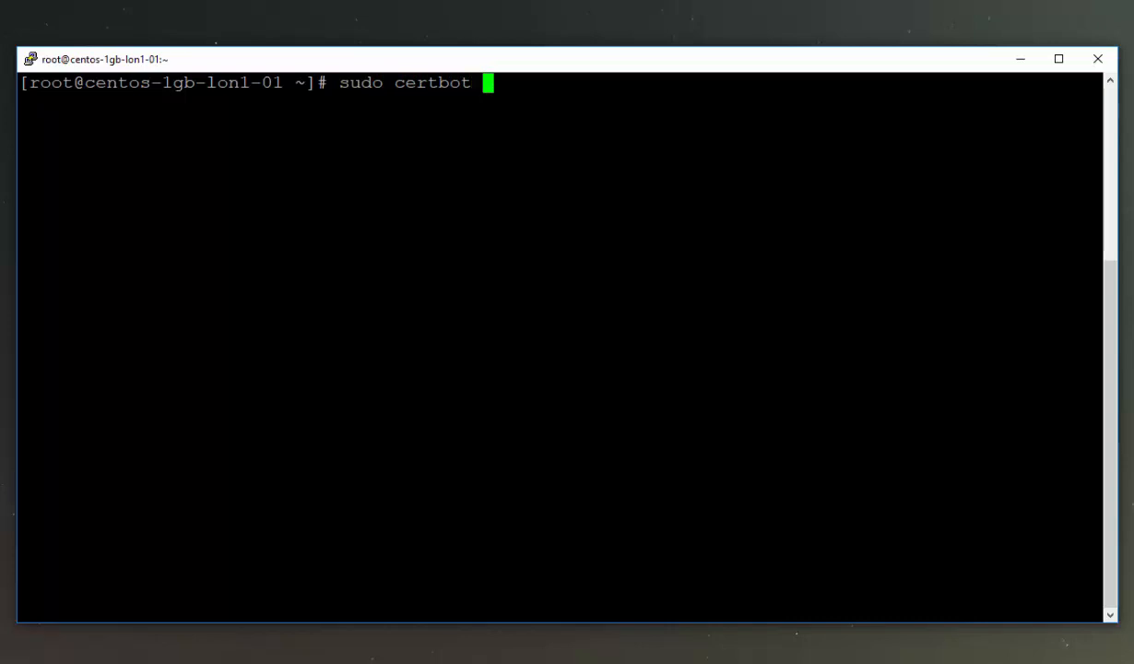
Run certbot --apache -d test.darrenoneill.eu to obtain and install the certificate.
{"action": "type", "text": "--apac"}
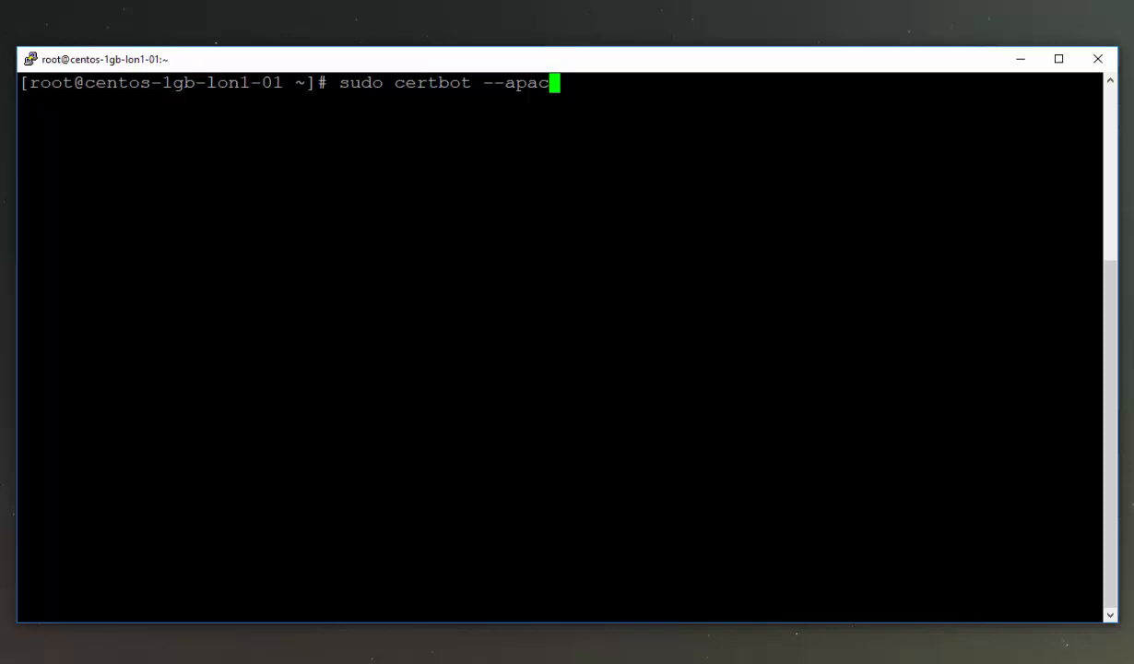
{"action": "type", "text": "he"}
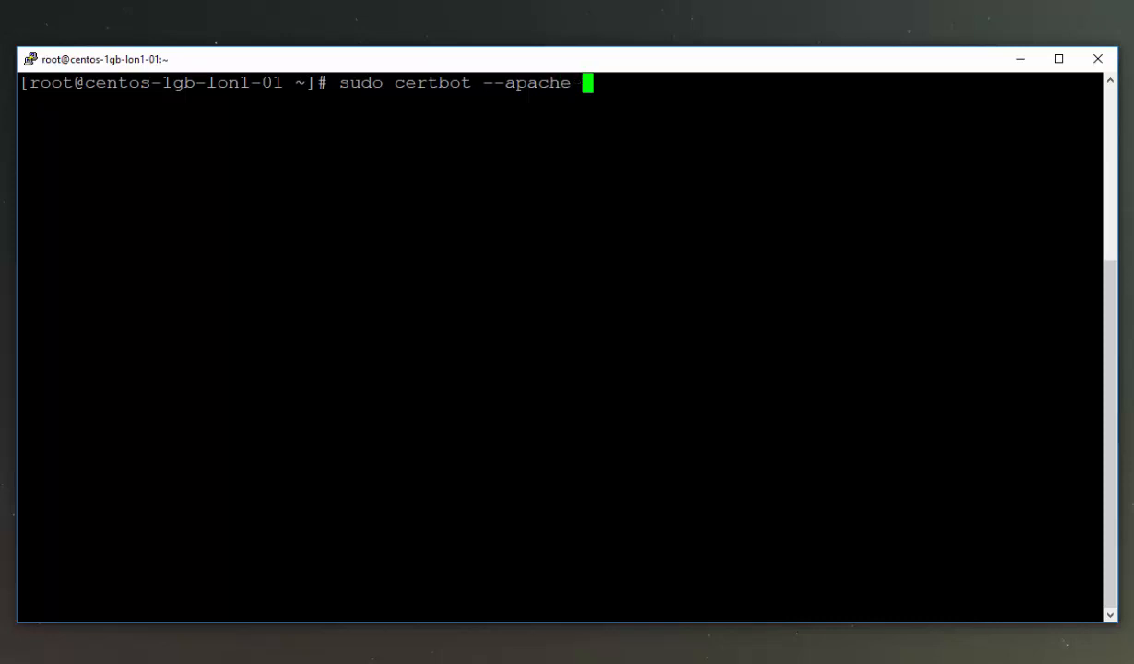
{"action": "type", "text": "-"}
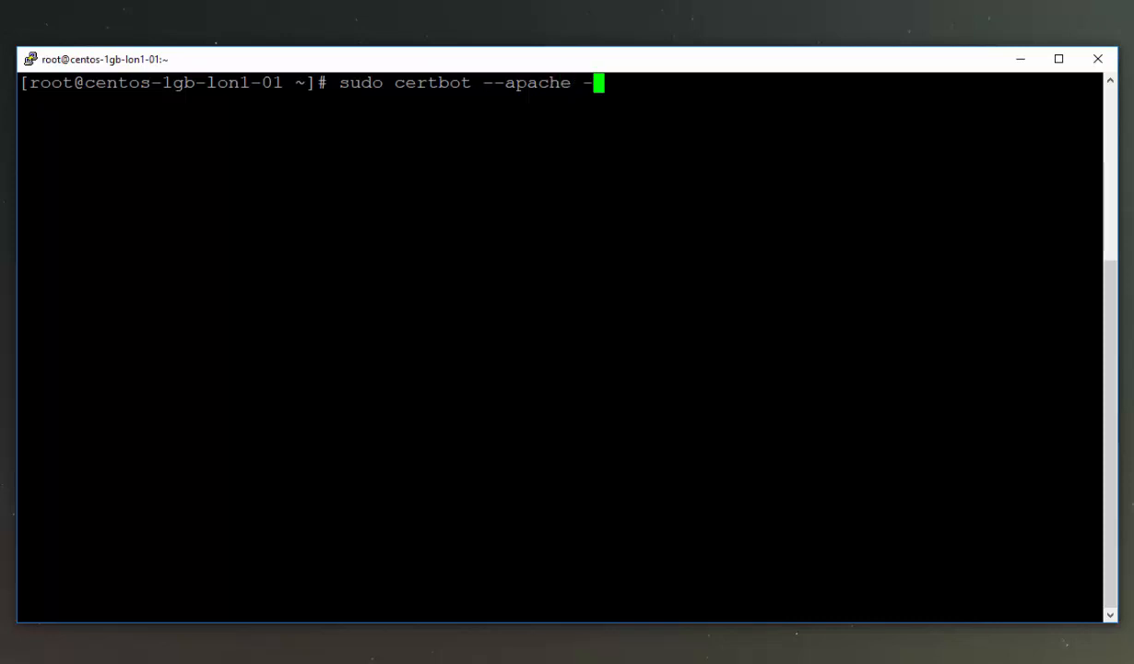
{"action": "type", "text": "d t"}
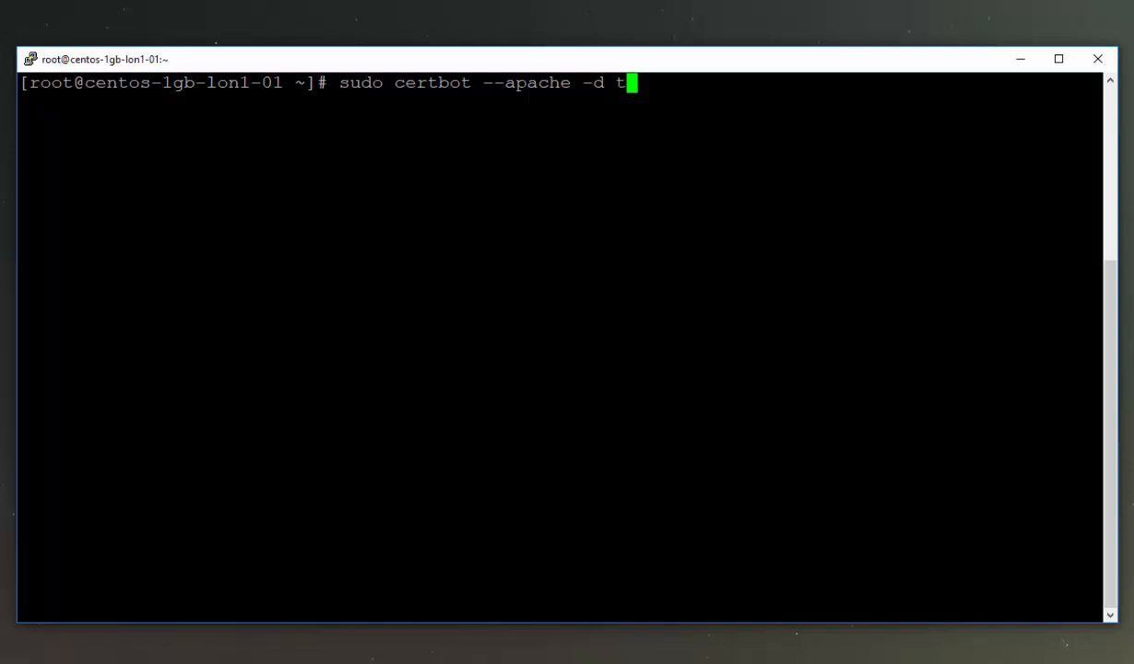
{"action": "type", "text": "est.darrenonei"}
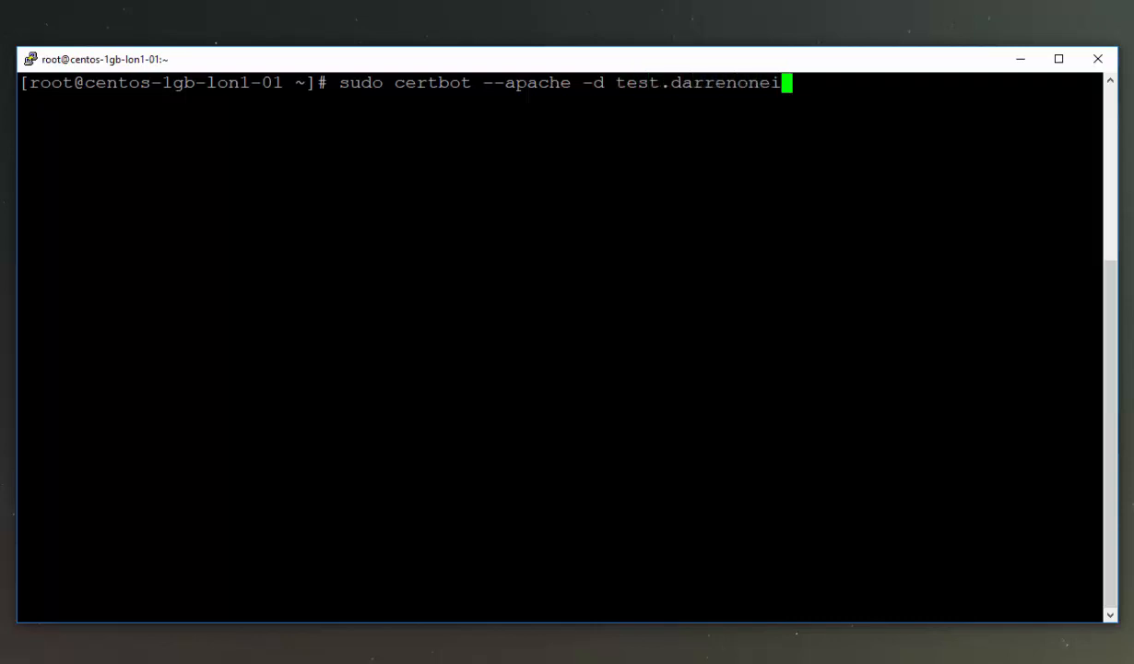
{"action": "type", "text": "ll.eu"}
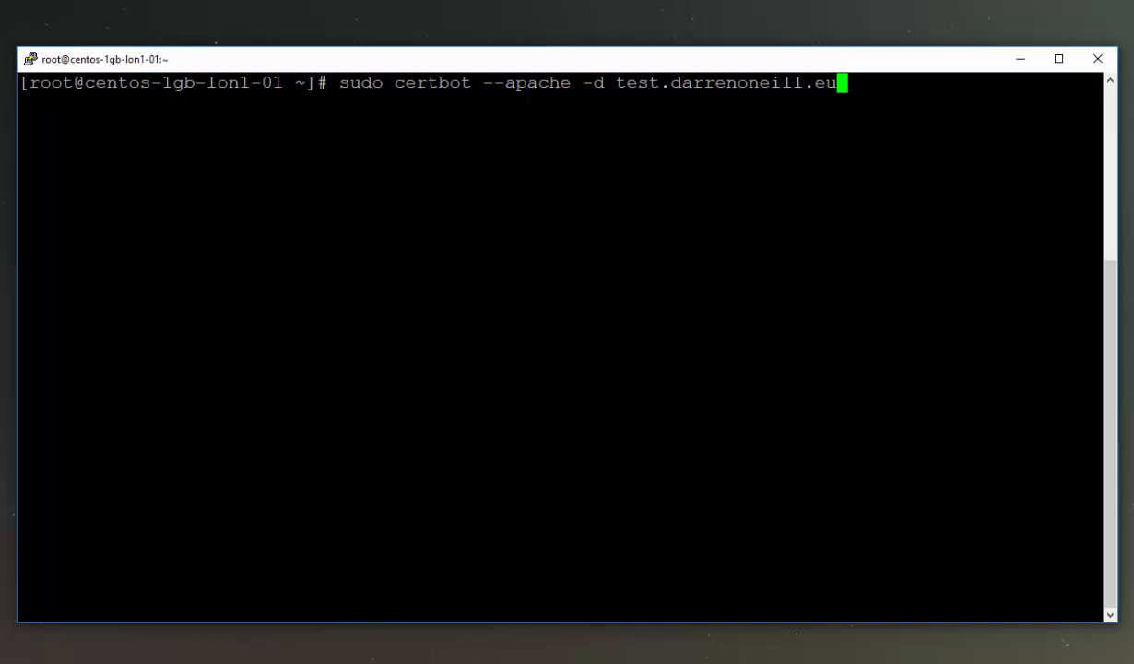
{"action": "key", "text": "Return"}
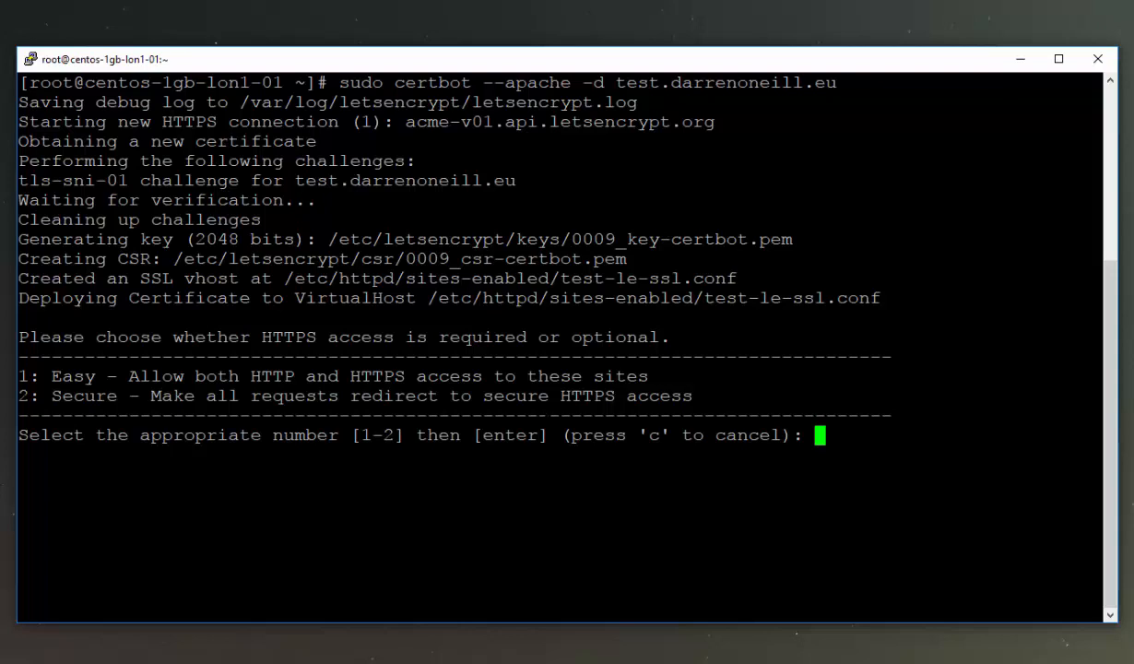
Choose option 2 to redirect all traffic to HTTPS, then select Firefox's address bar.
{"action": "type", "text": "2"}
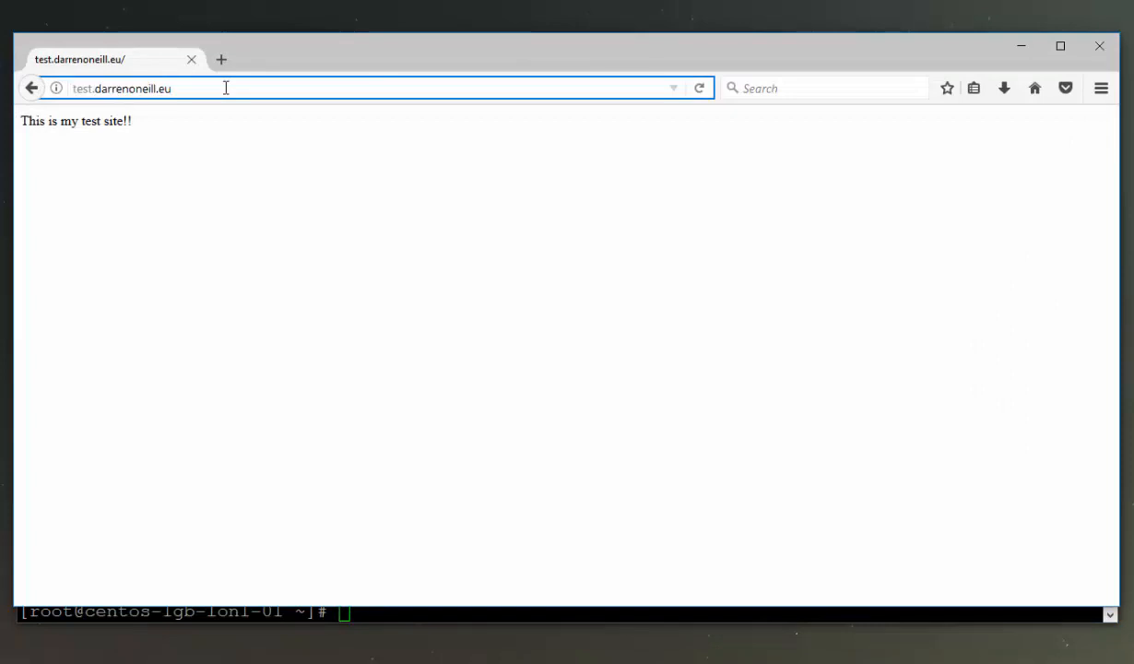
{"action": "left_click", "coordinate": [220, 59]}
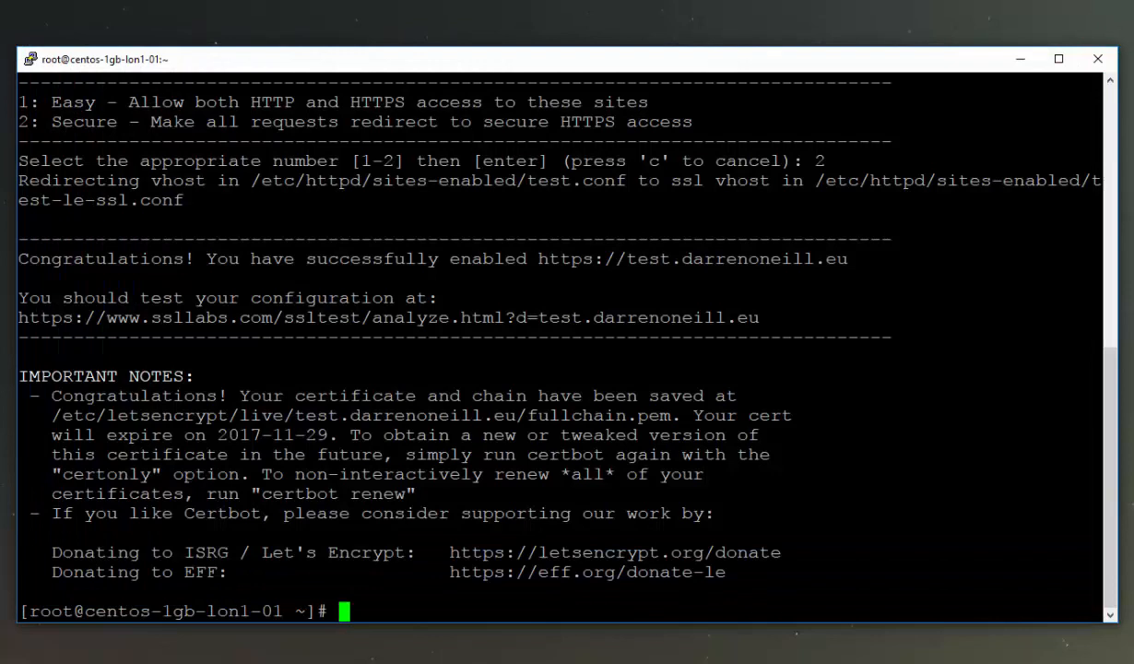
Enter 'sudo service httpd restart' at the PuTTY shell prompt.
{"action": "type", "text": "sudo"}
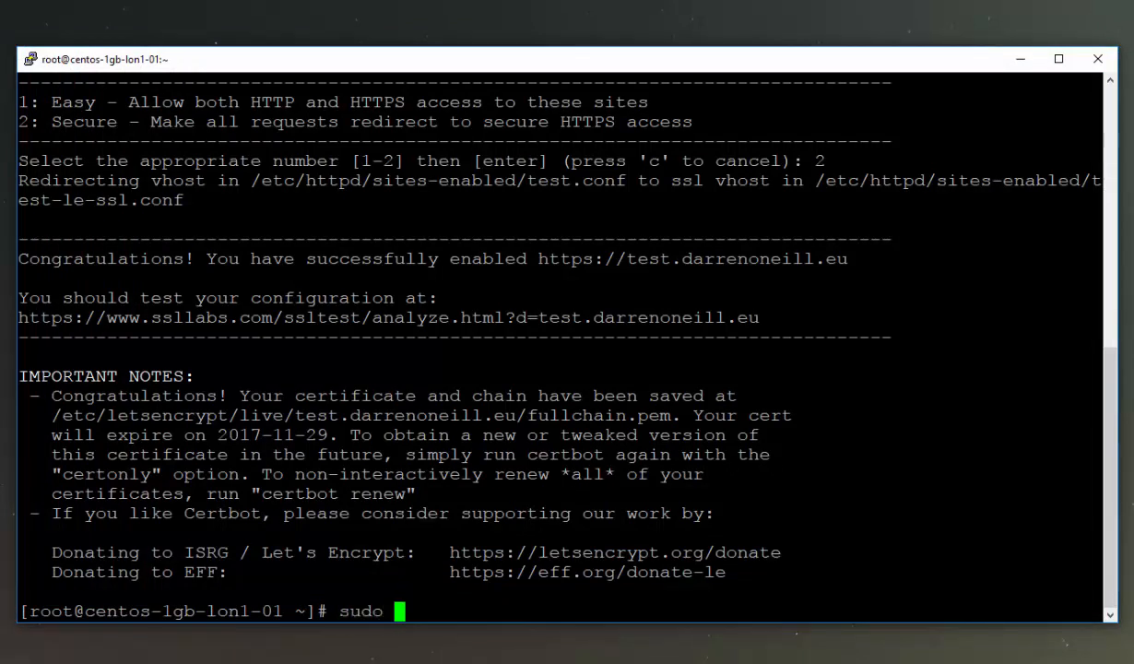
{"action": "type", "text": "ser"}
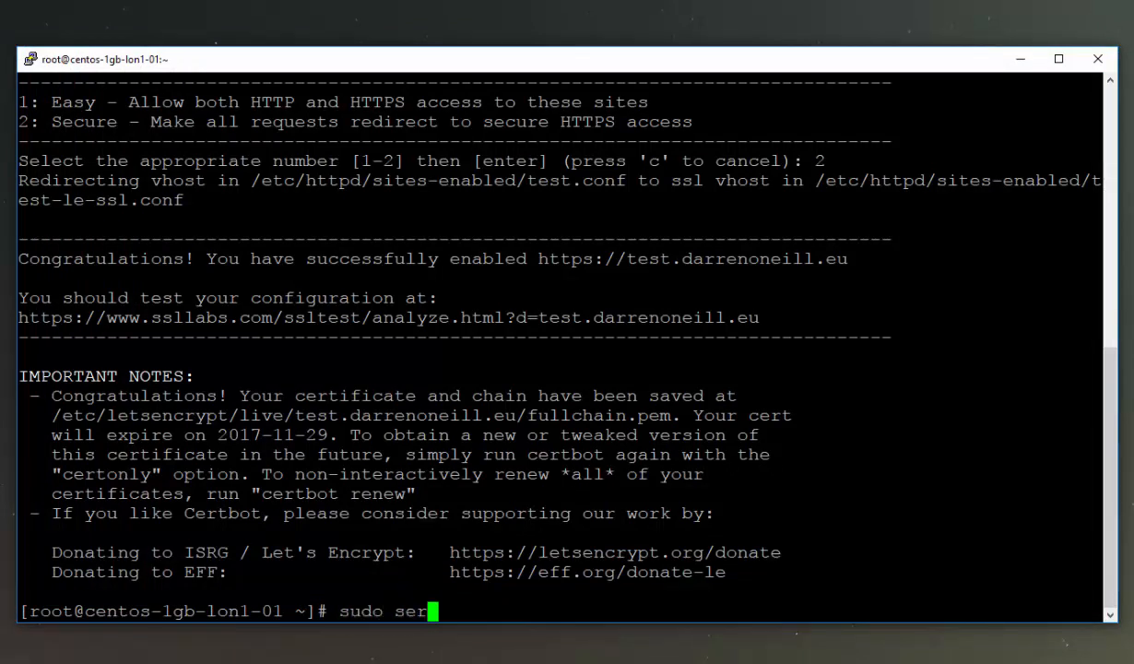
{"action": "type", "text": "vice http"}
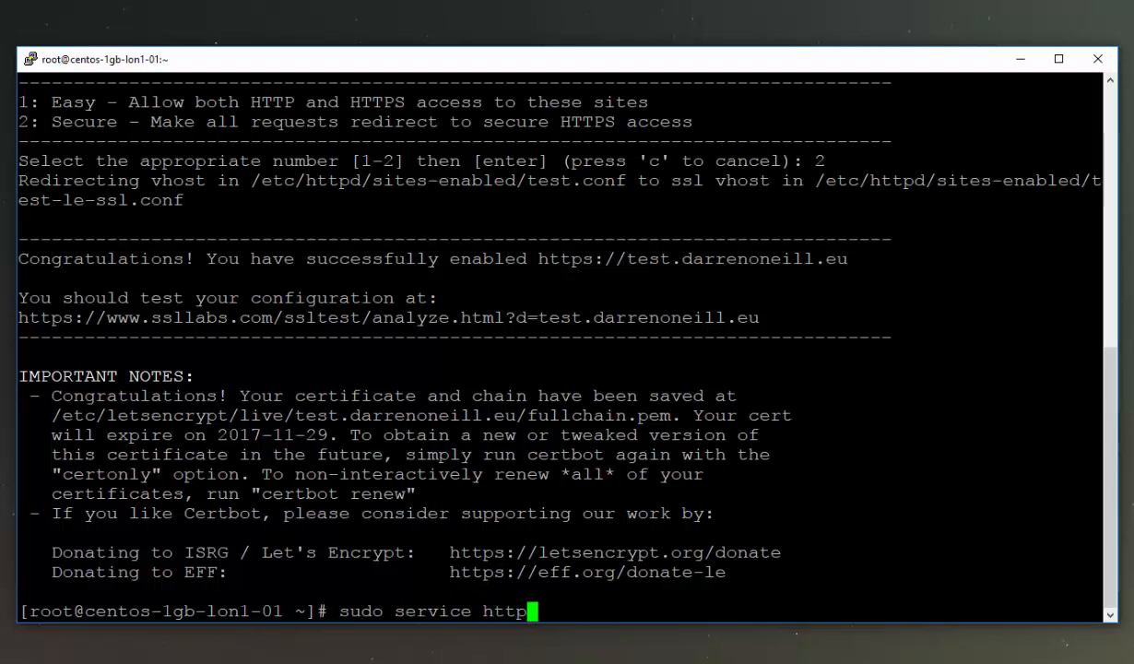
{"action": "type", "text": "d r"}
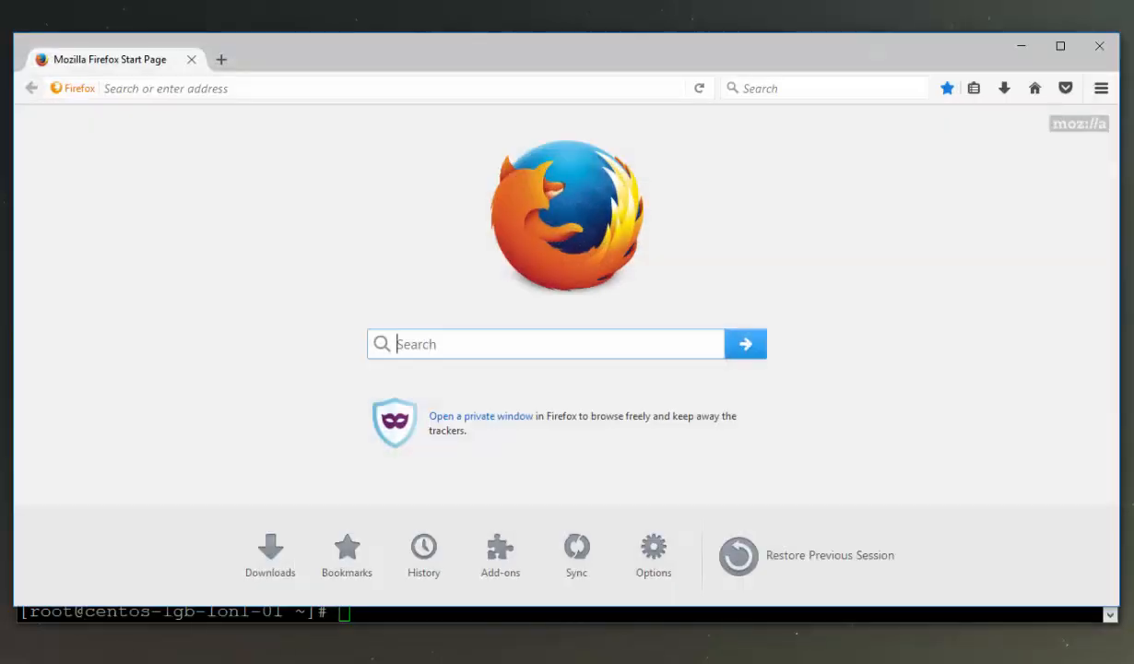
{"action": "left_click", "coordinate": [369, 88]}
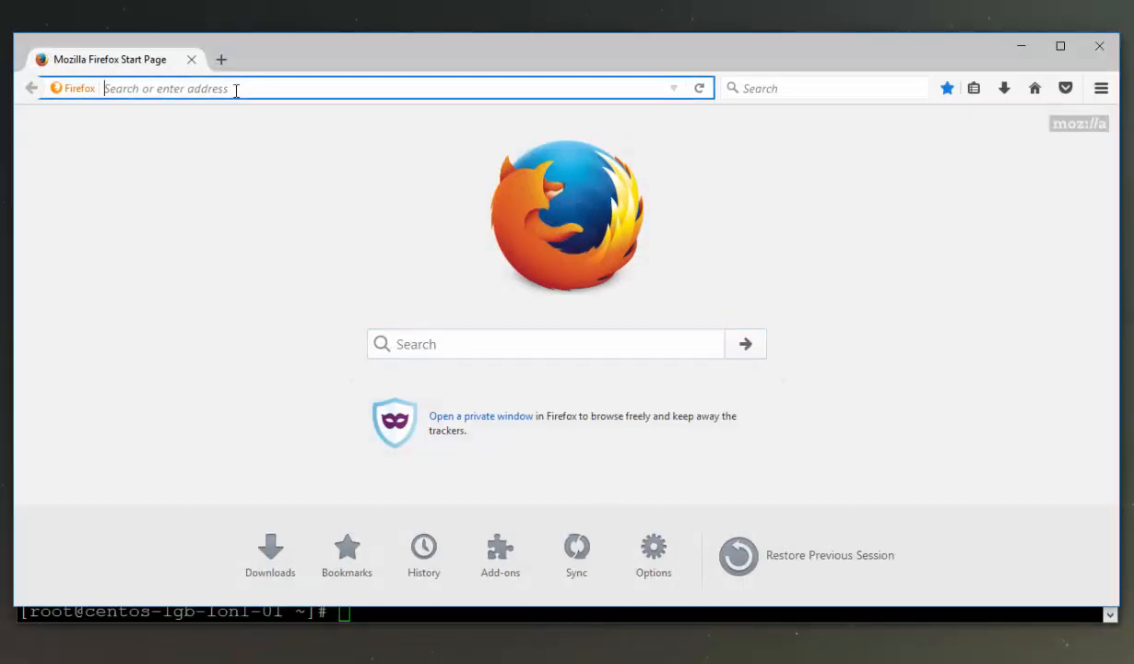
{"action": "type", "text": "https://test.darrenoneill.eu"}
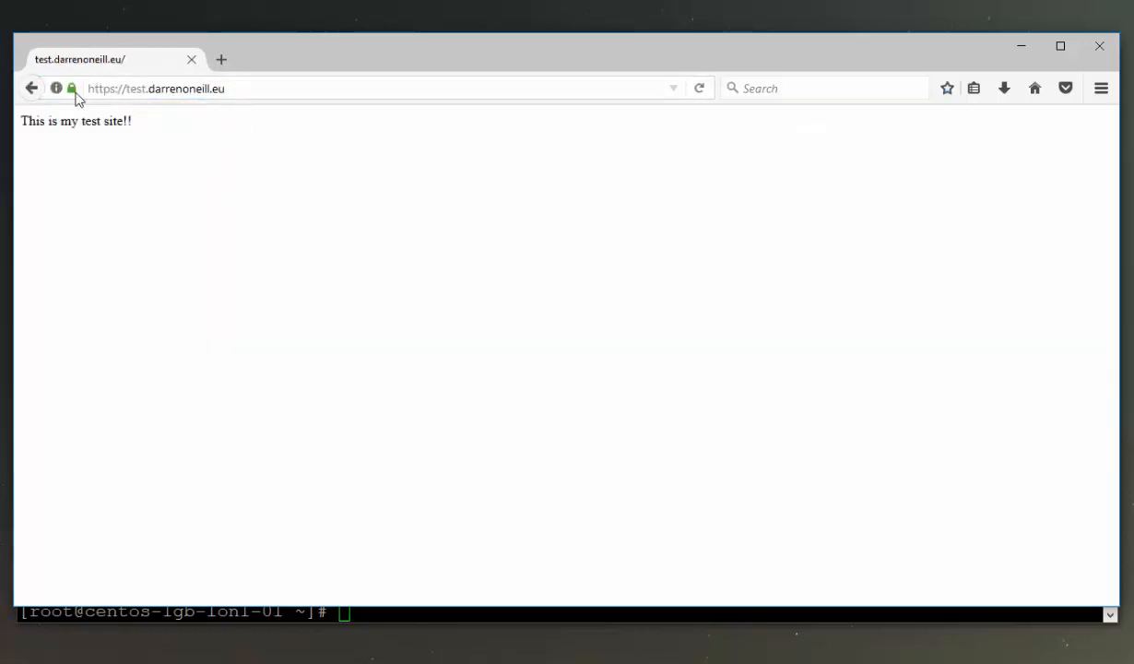